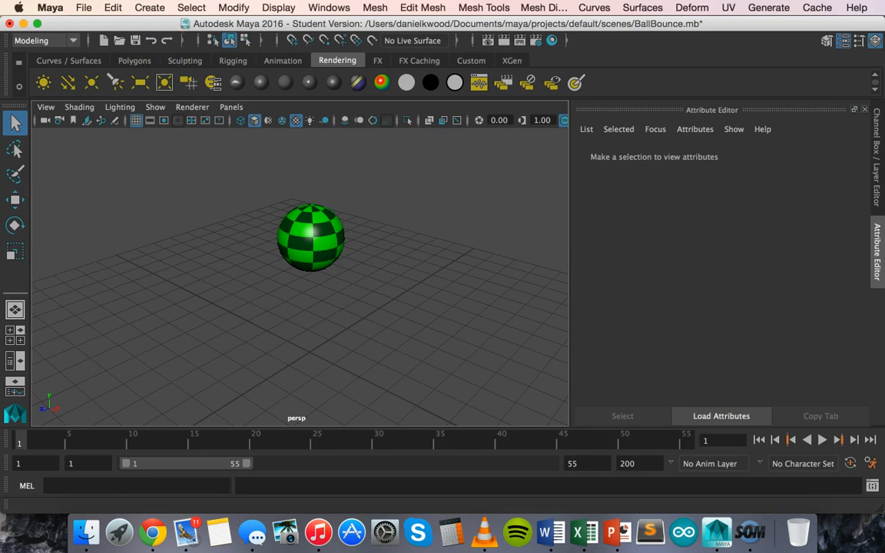
- Add a new camera, camera1, via Create > Cameras > Camera
click(149, 8)
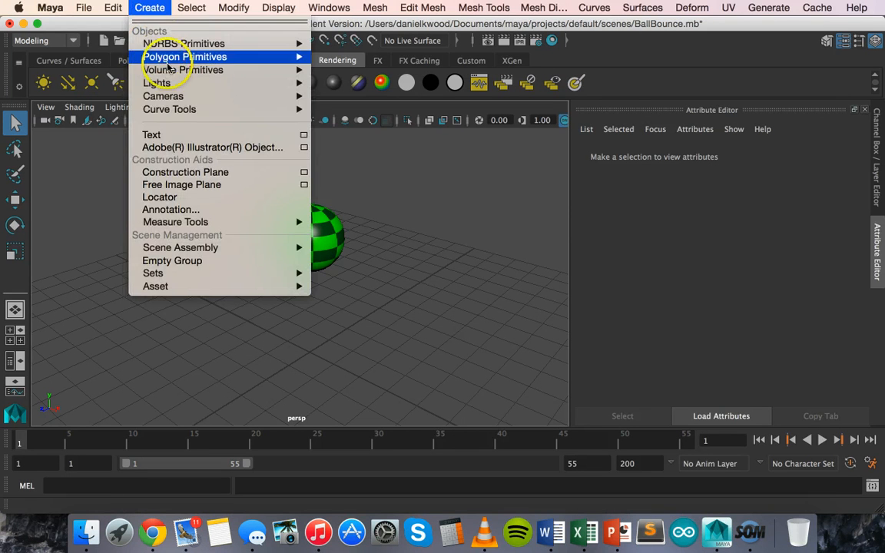
mouse_move(163, 96)
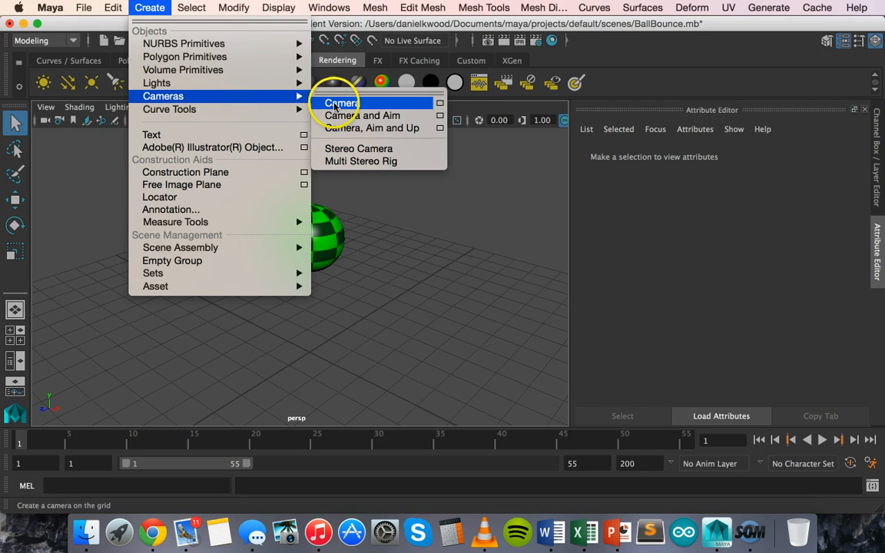
click(341, 103)
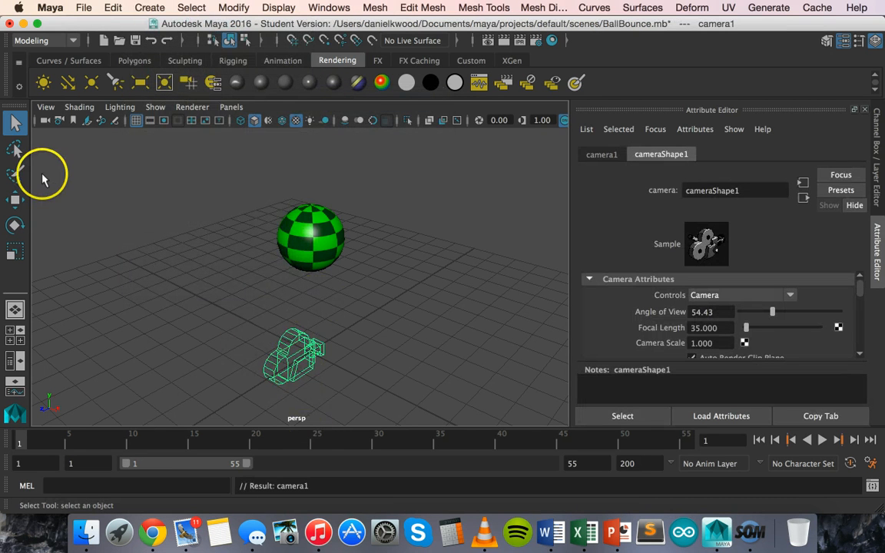
- Rotate camera1 upward and tilt it toward the checkered ball, then deselect it
click(15, 201)
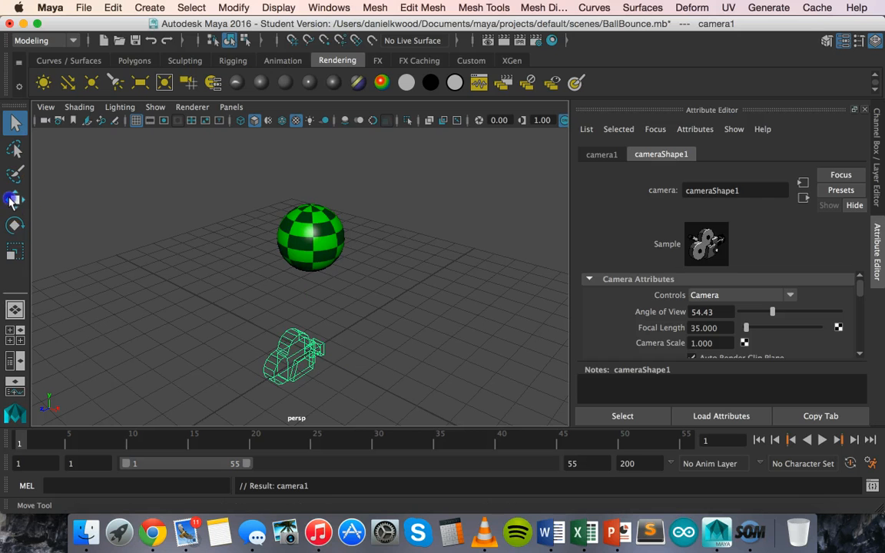
click(15, 199)
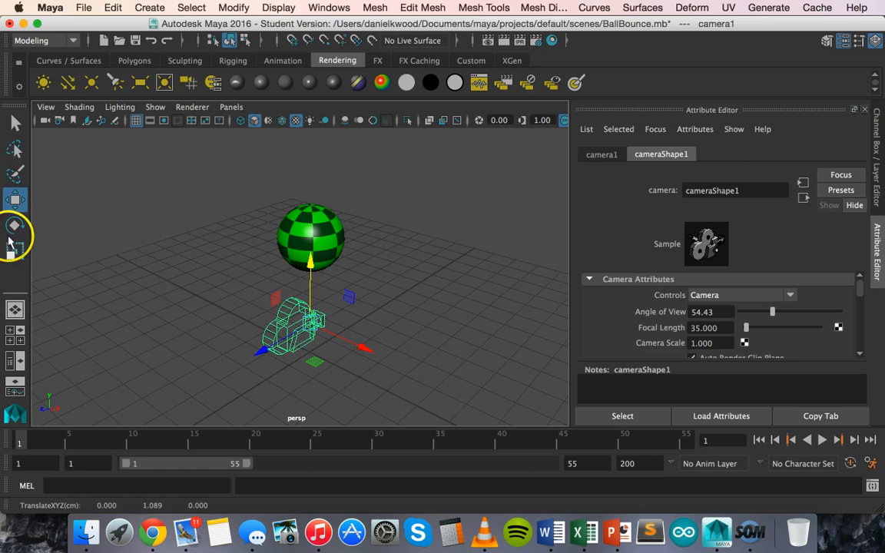
click(15, 225)
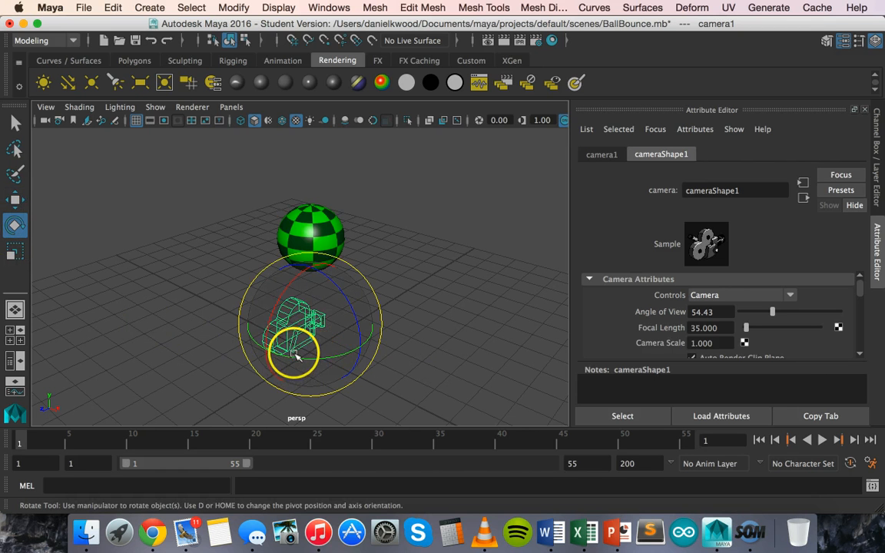
drag(296, 354, 334, 364)
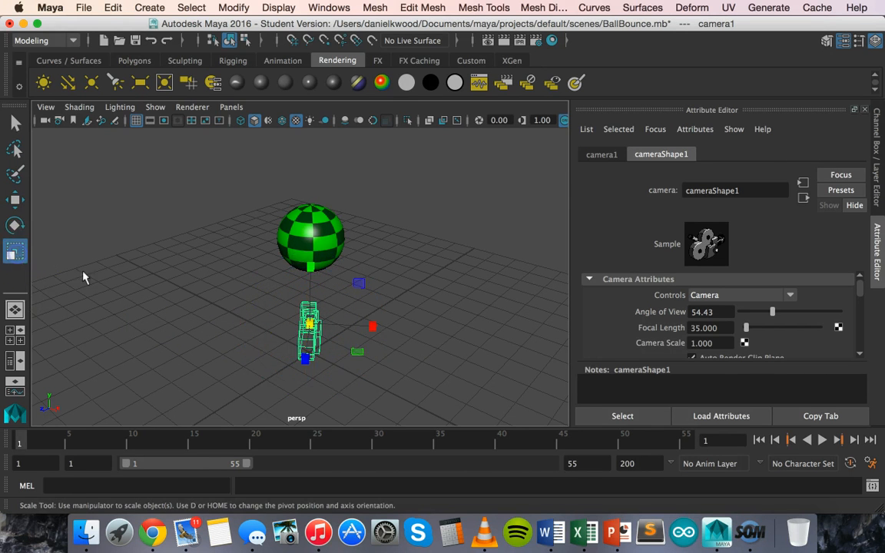
click(311, 269)
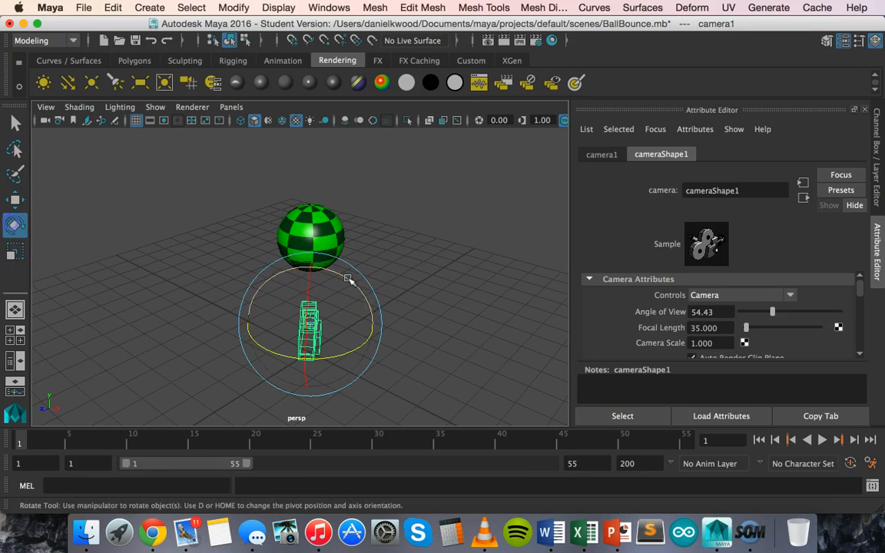
drag(349, 278, 263, 347)
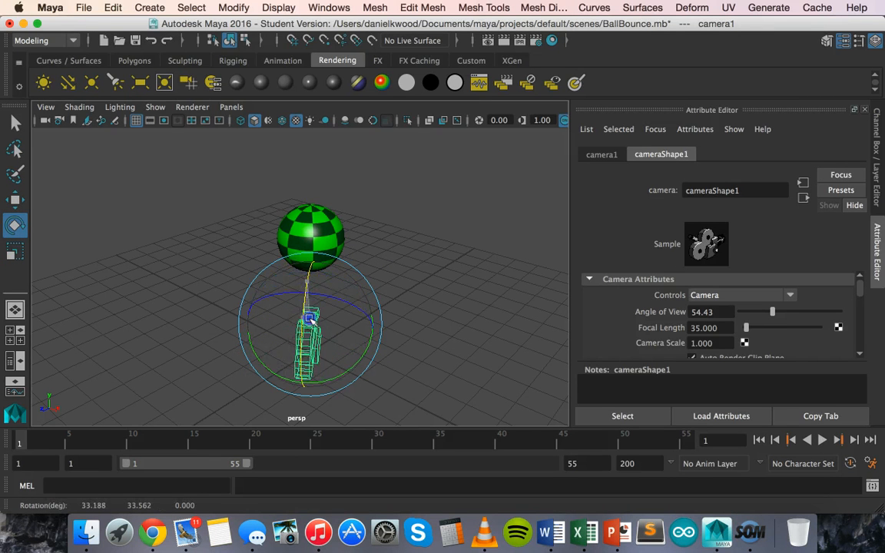
click(15, 200)
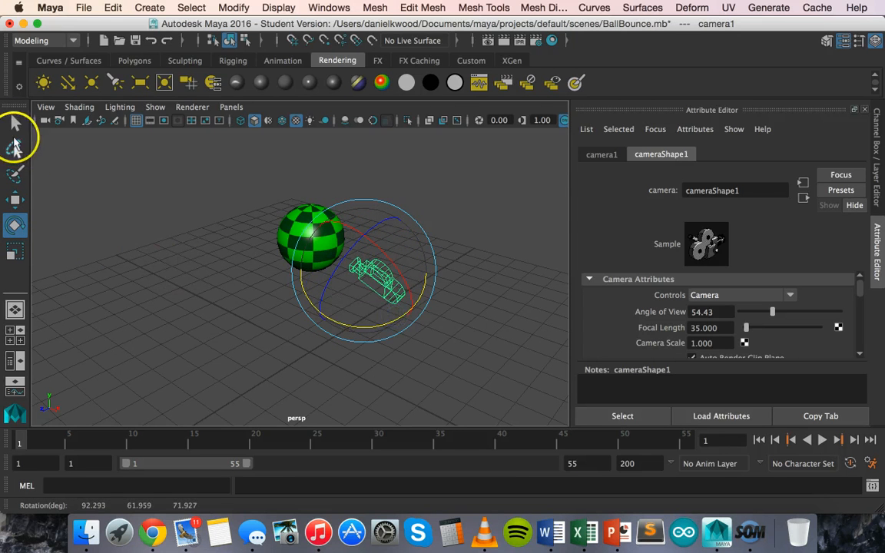
click(151, 248)
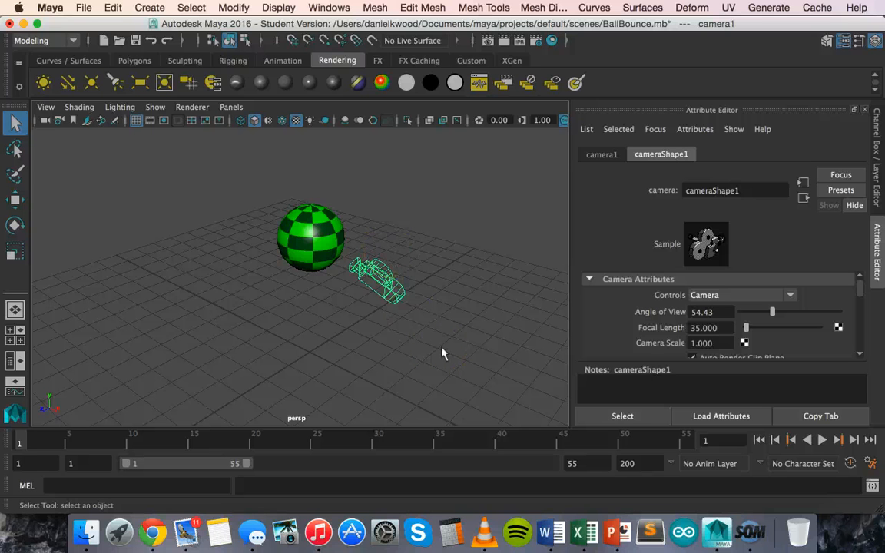
click(222, 264)
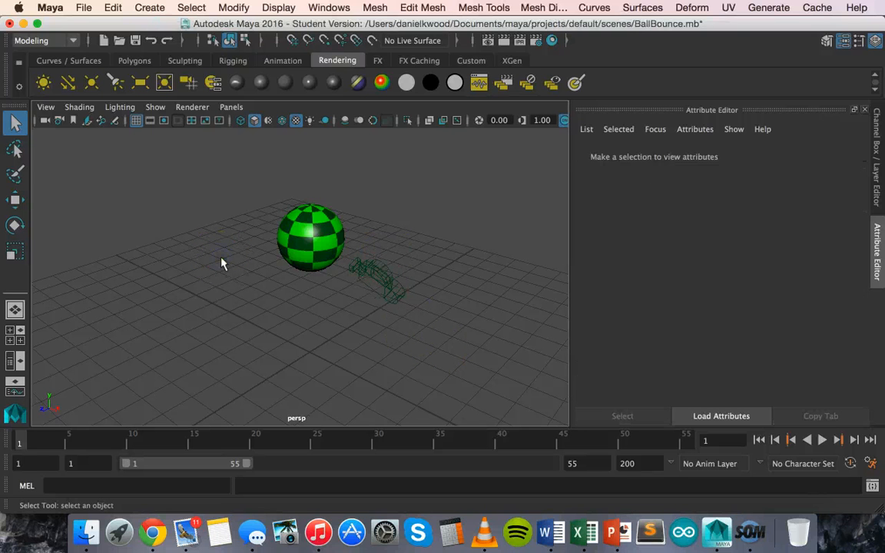
mouse_move(312, 190)
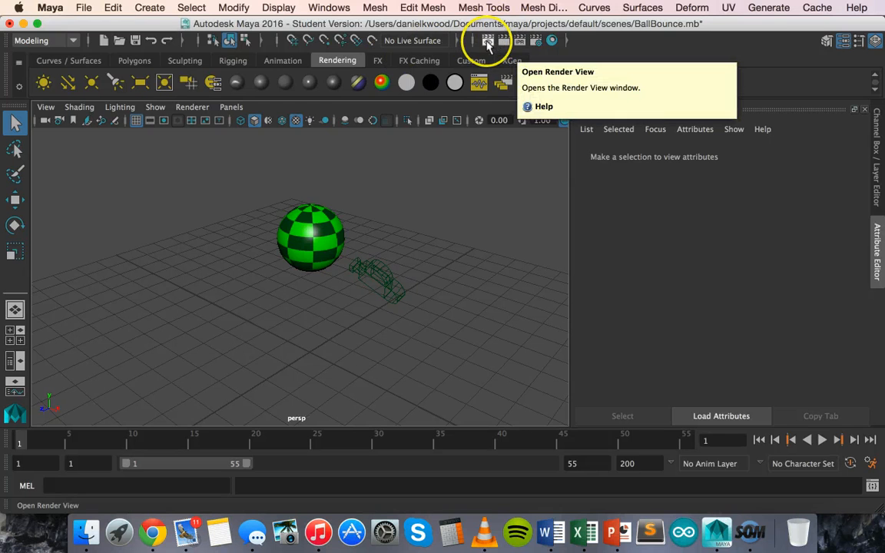
click(487, 41)
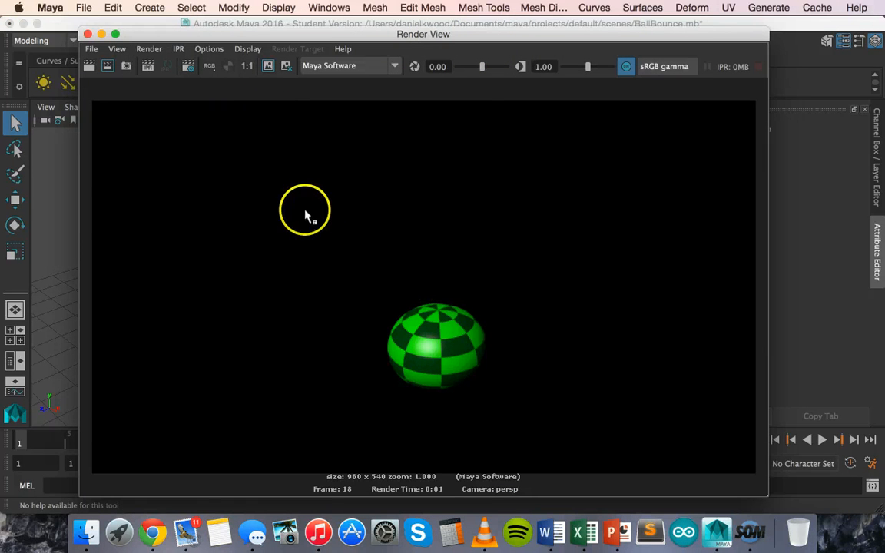
mouse_move(526, 355)
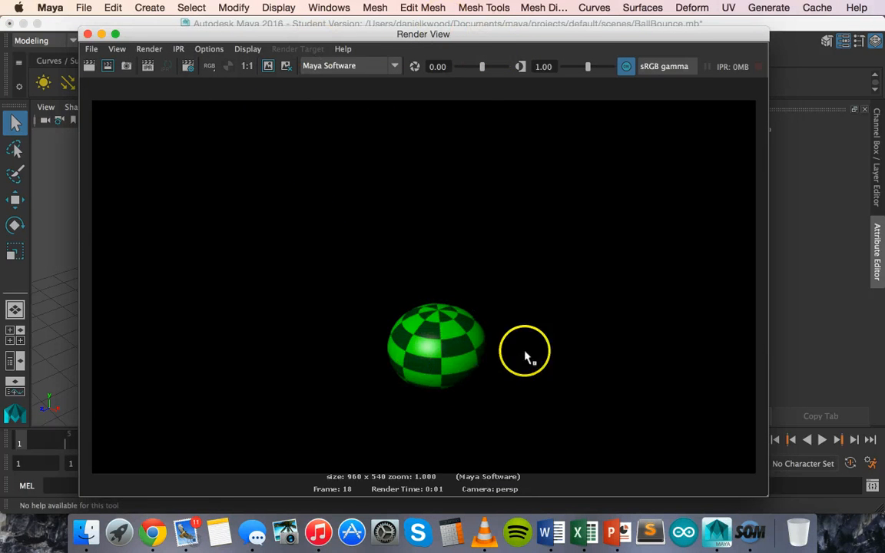
mouse_move(499, 277)
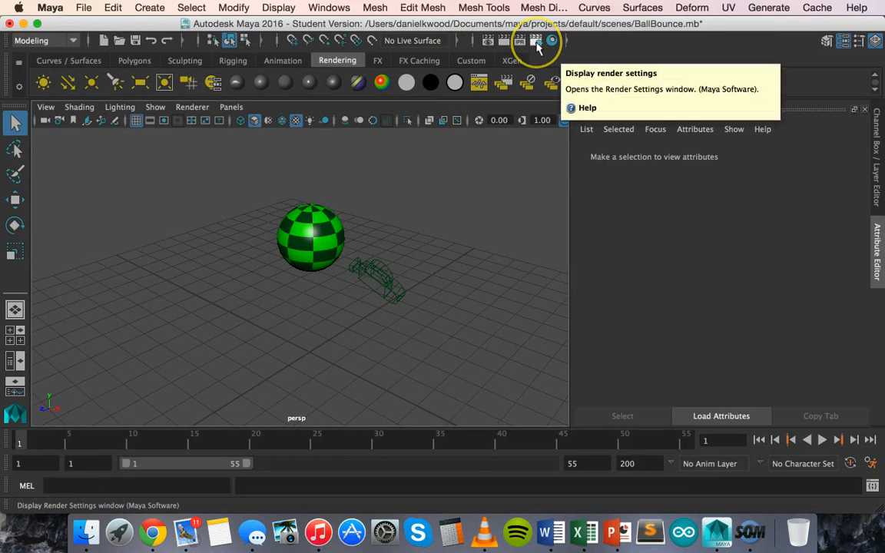
- Open Render Settings and expand the File Output image format list
click(536, 40)
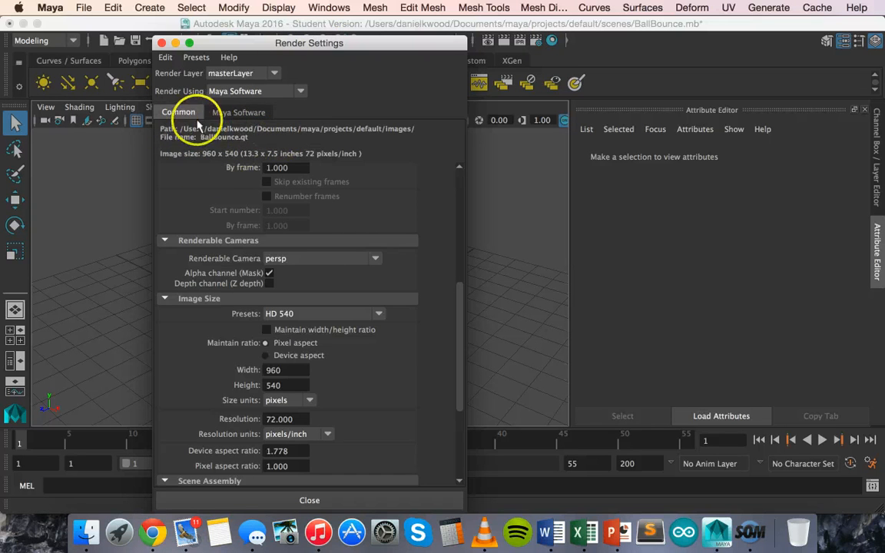
mouse_move(273, 133)
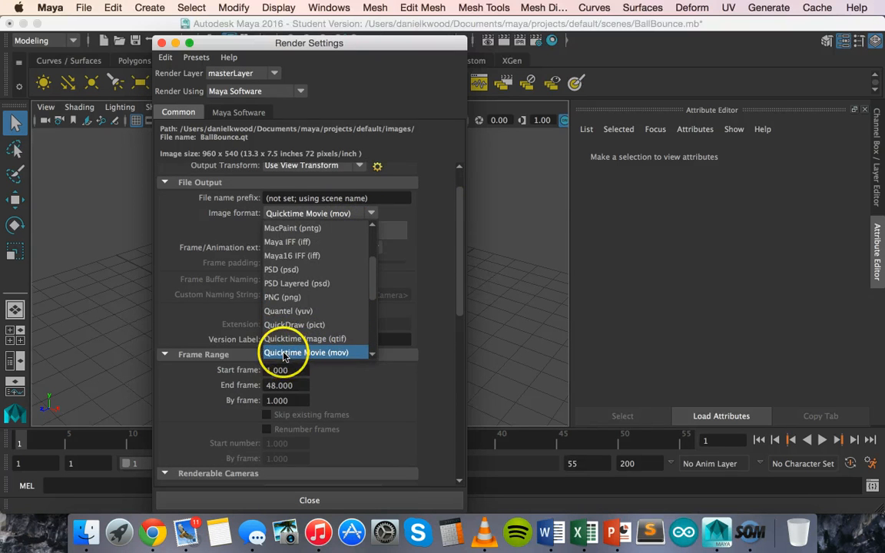
mouse_move(361, 269)
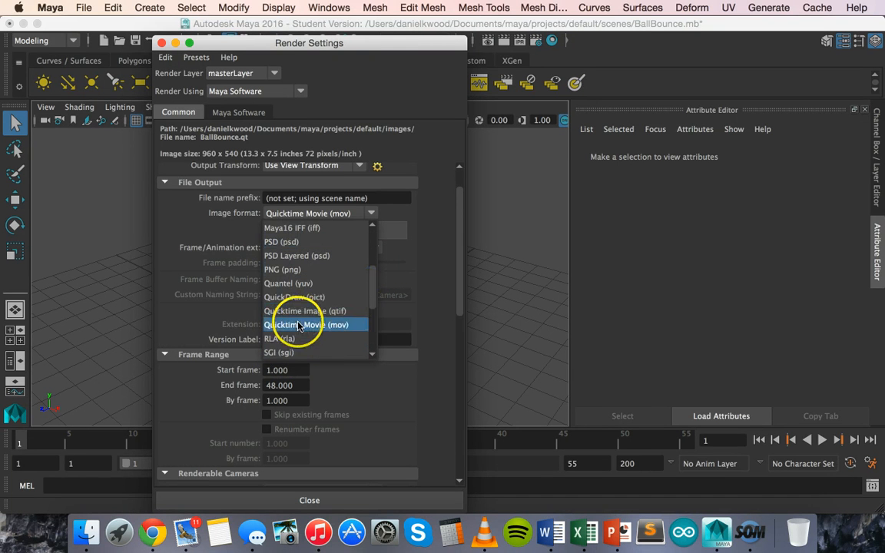
click(305, 324)
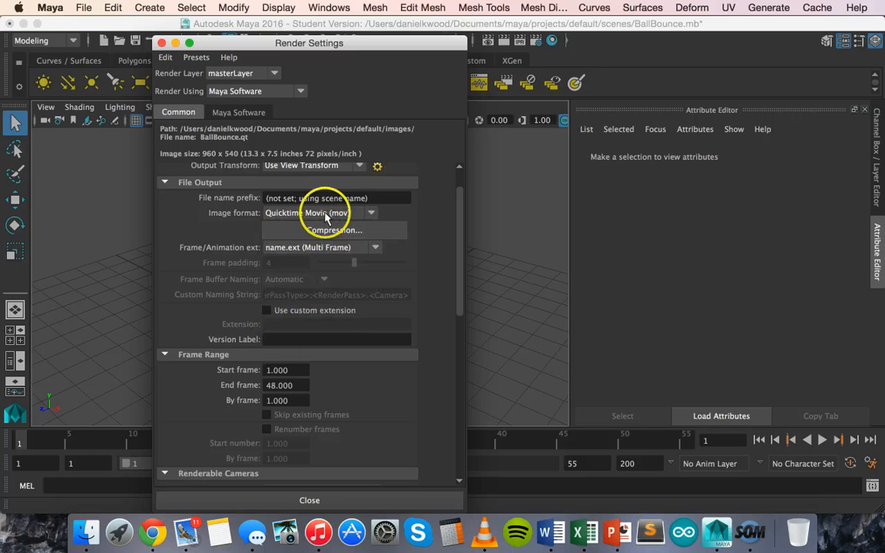
mouse_move(382, 213)
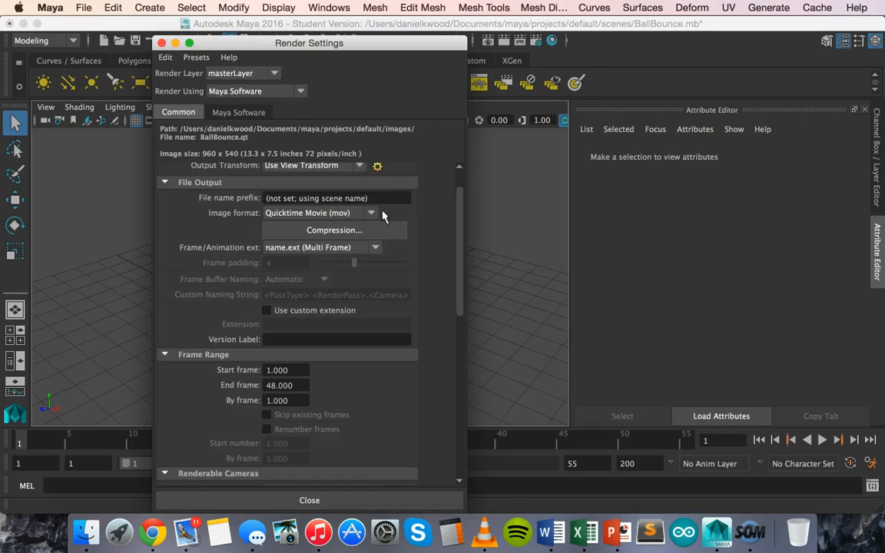
click(372, 213)
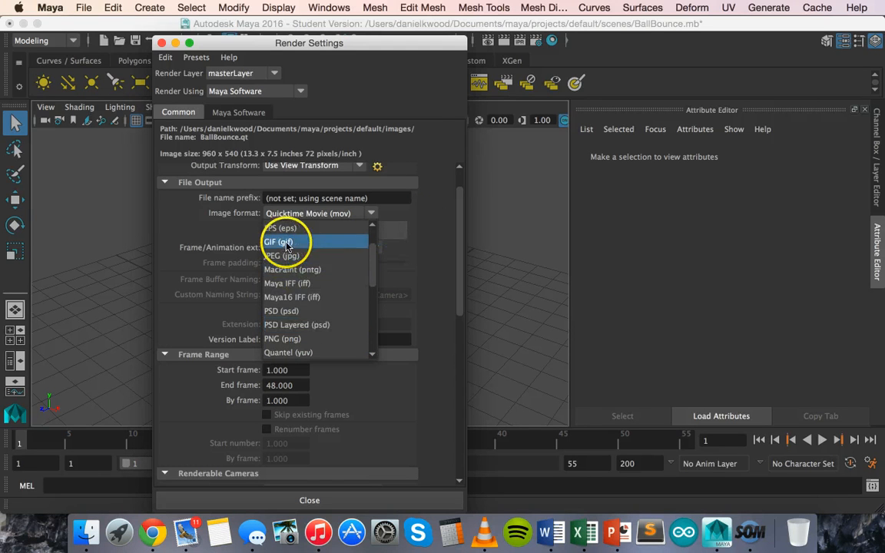
- Choose JPEG (jpg) as the output image format
click(282, 255)
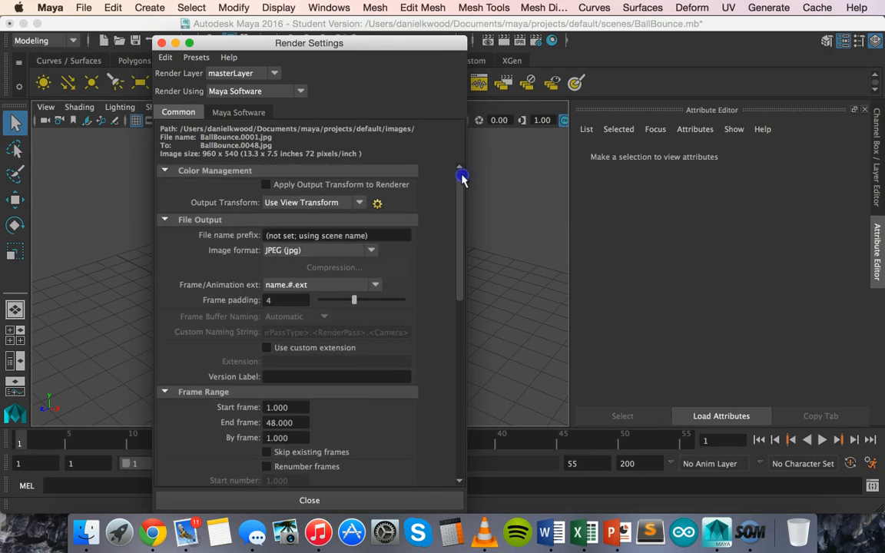
- Keep name.#.ext with padding 4 and set the frame range to 1–48
scroll(down, 3)
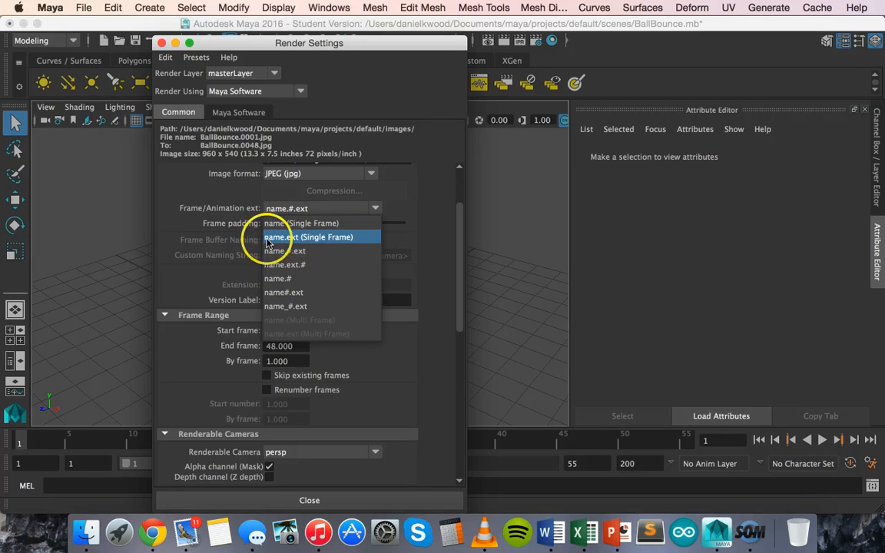
mouse_move(277, 278)
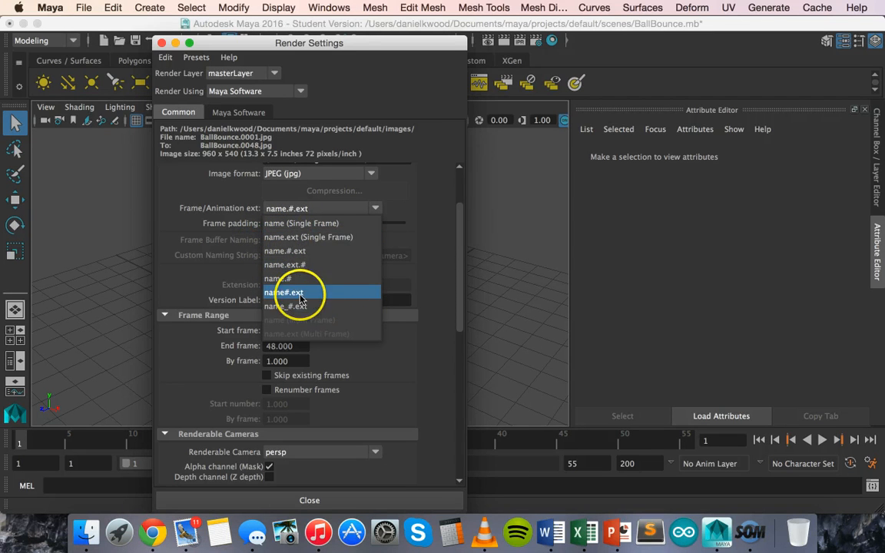
mouse_move(308, 306)
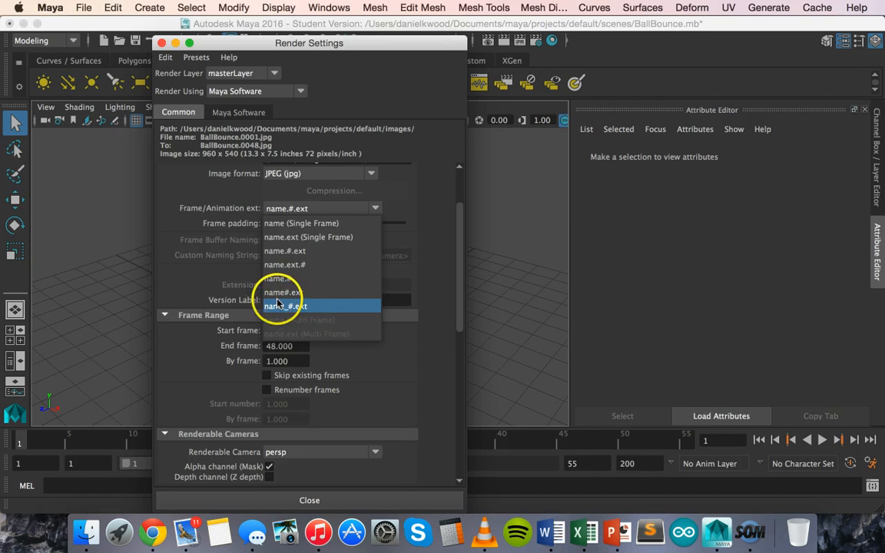
mouse_move(284, 278)
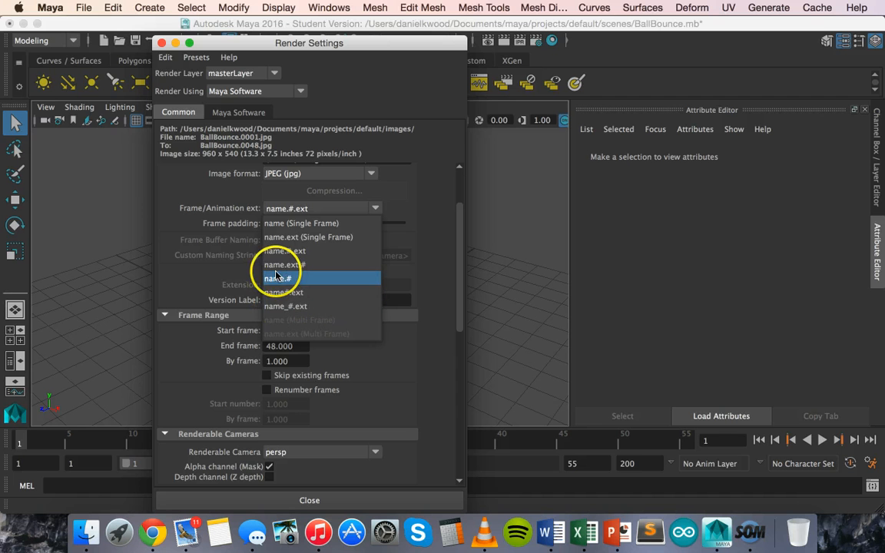
click(278, 278)
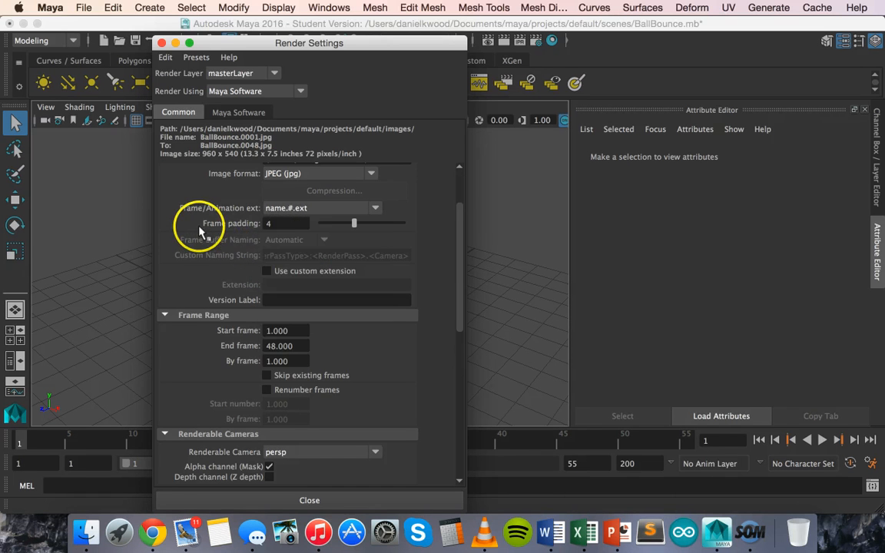
mouse_move(295, 214)
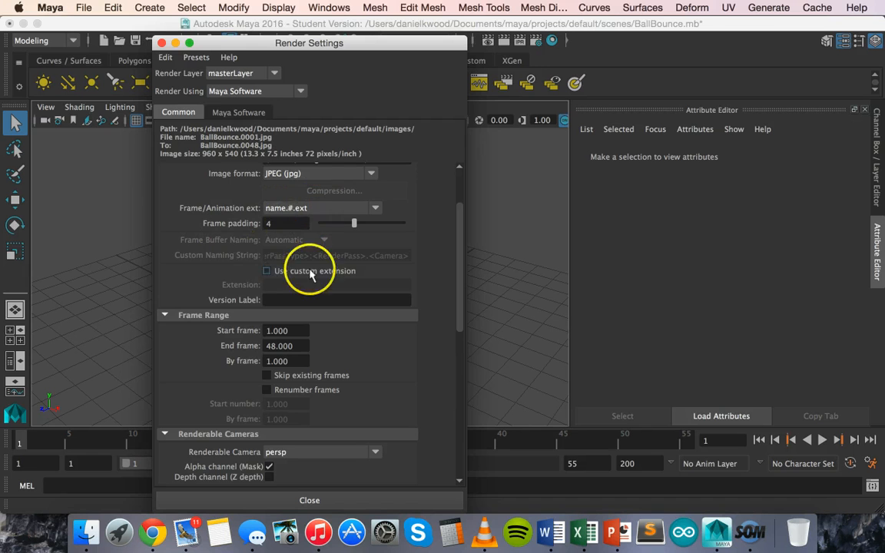
scroll(down, 3)
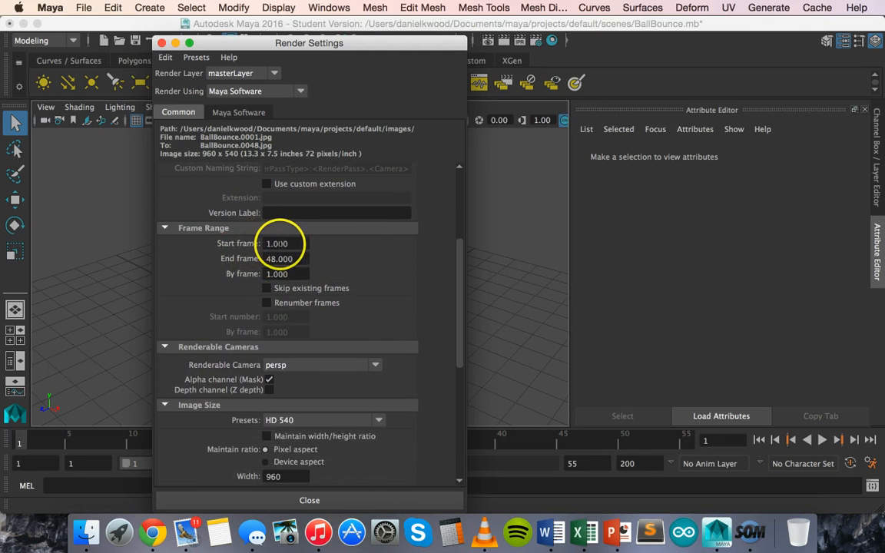
click(276, 244)
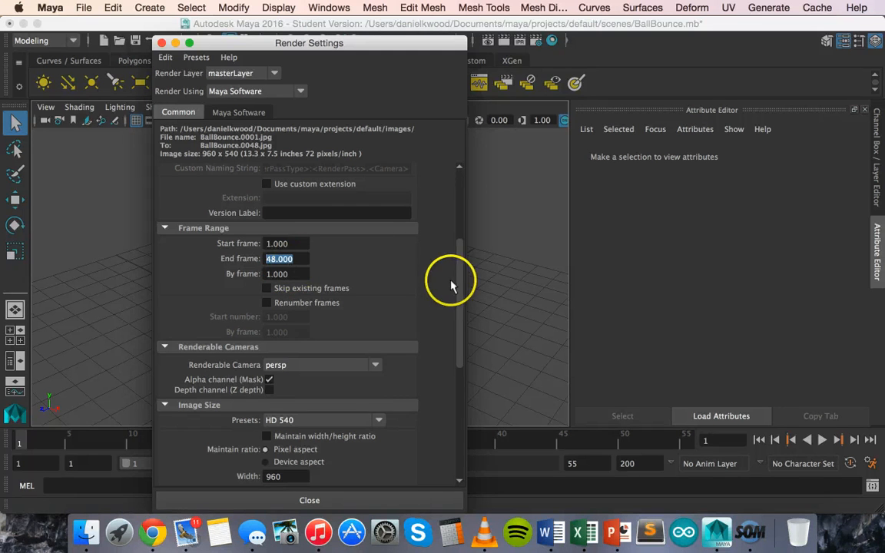
scroll(down, 3)
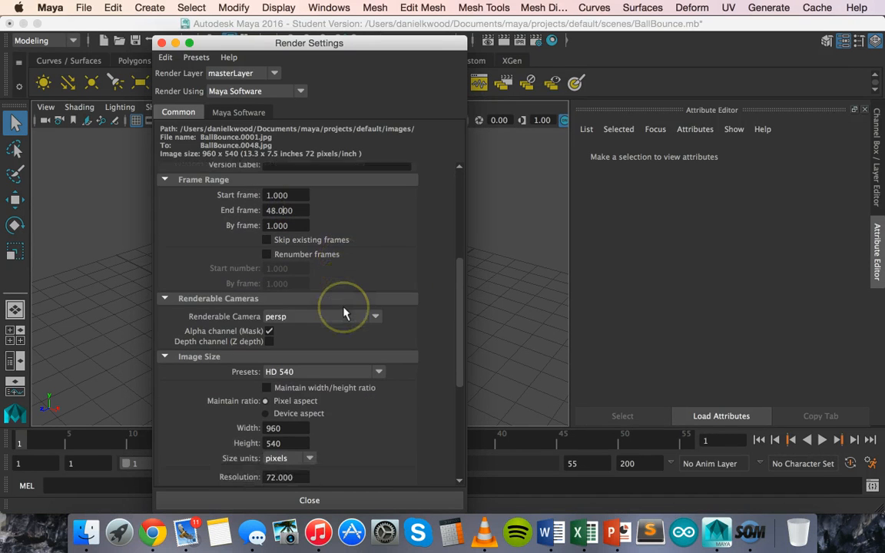
scroll(down, 3)
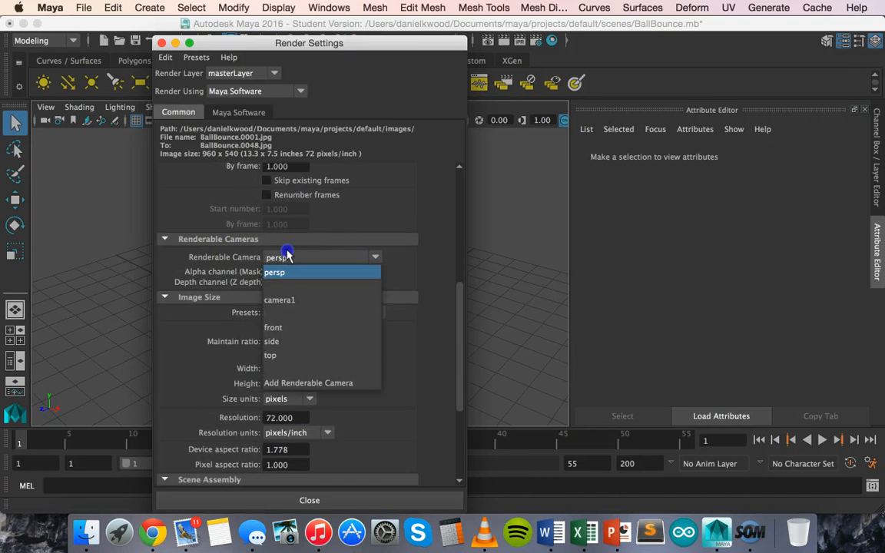
mouse_move(278, 327)
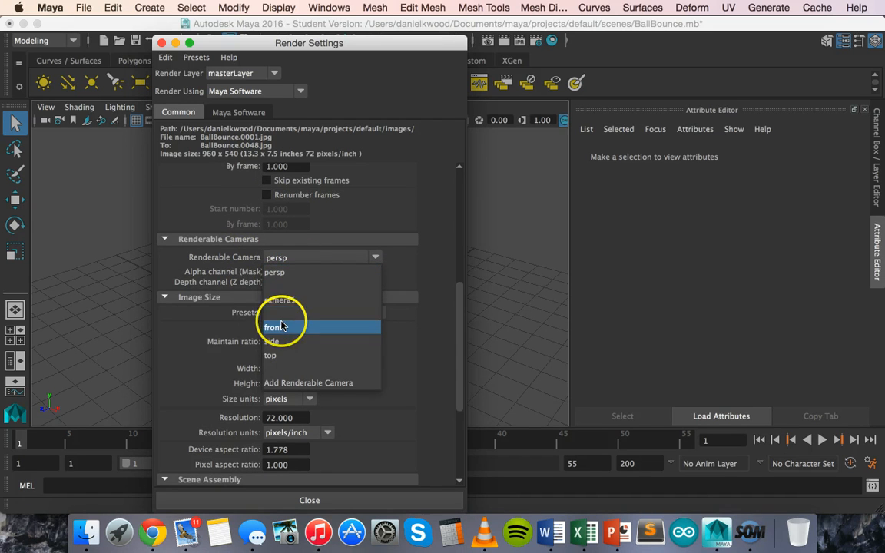
mouse_move(306, 299)
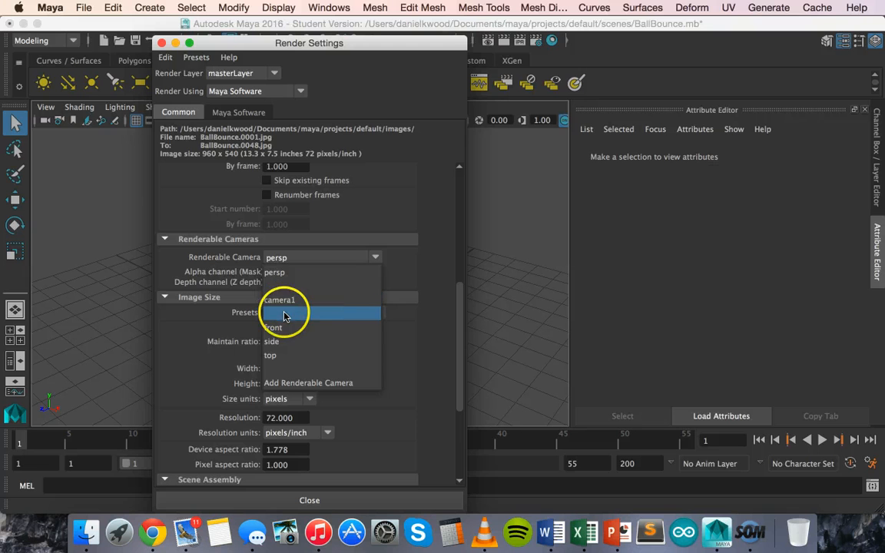
click(279, 312)
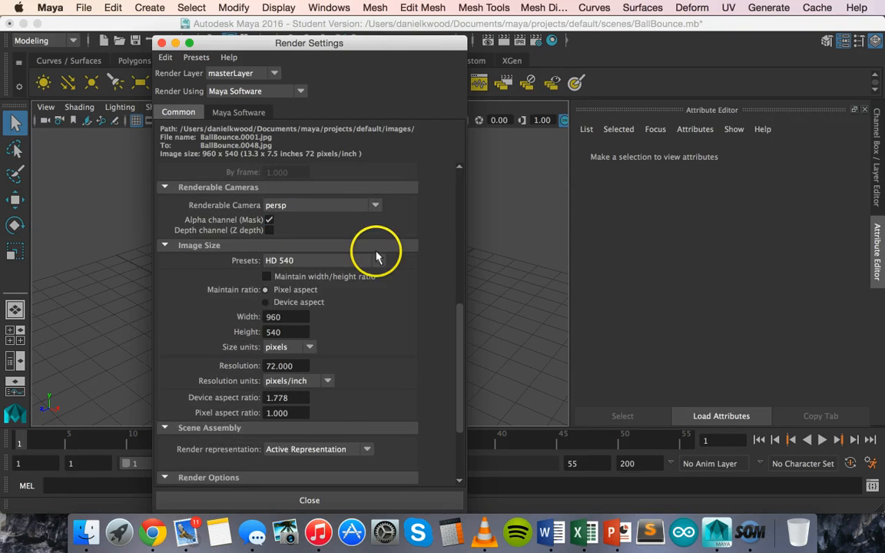
scroll(down, 3)
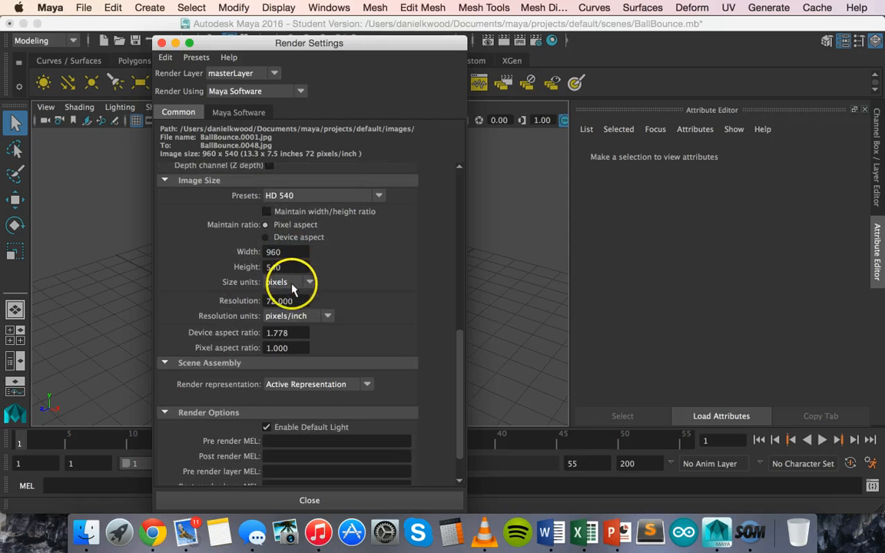
click(377, 195)
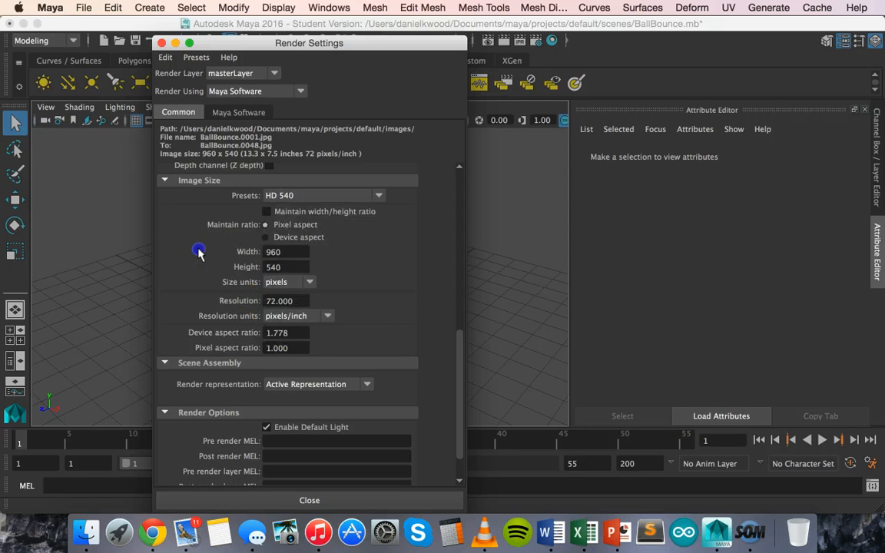
scroll(down, 3)
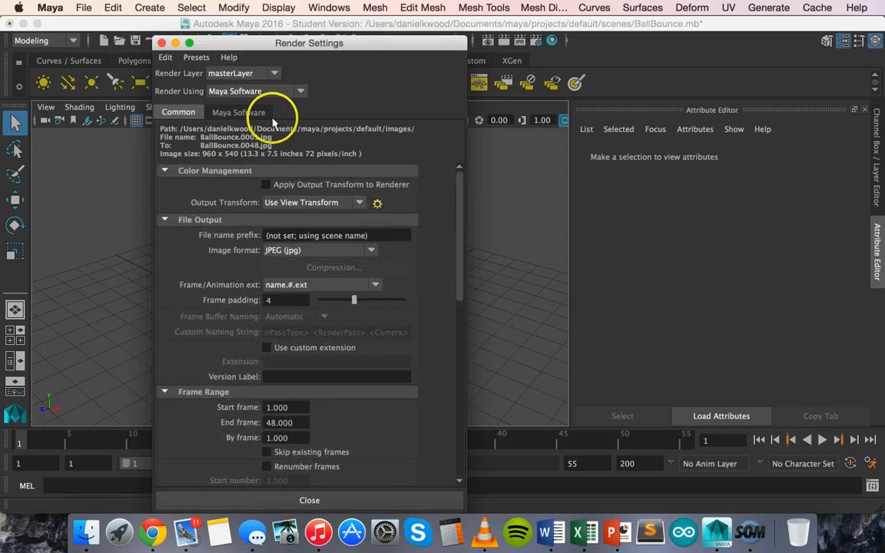
- Review the Maya Software anti-aliasing settings, then close Render Settings
click(238, 112)
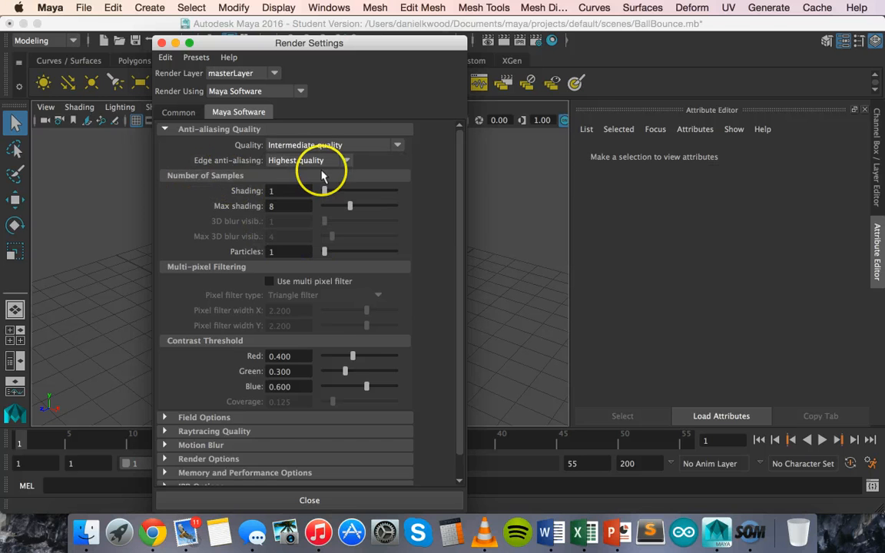
mouse_move(342, 145)
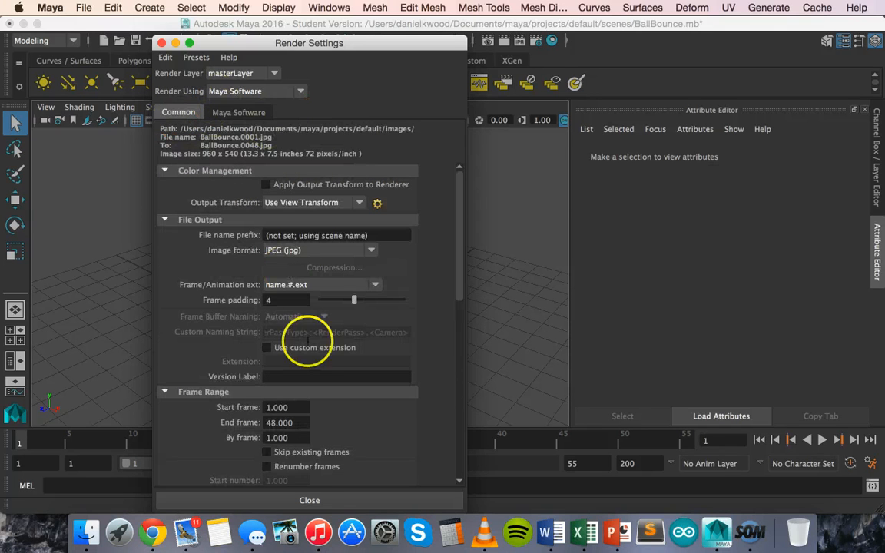
click(308, 500)
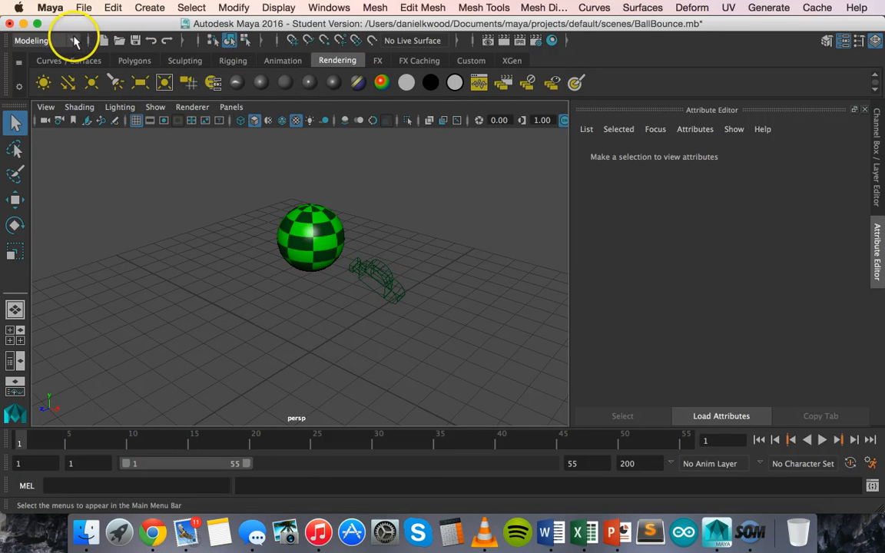
- Toggle the menu set to Rendering and back, then launch the batch render past the student notice
click(32, 41)
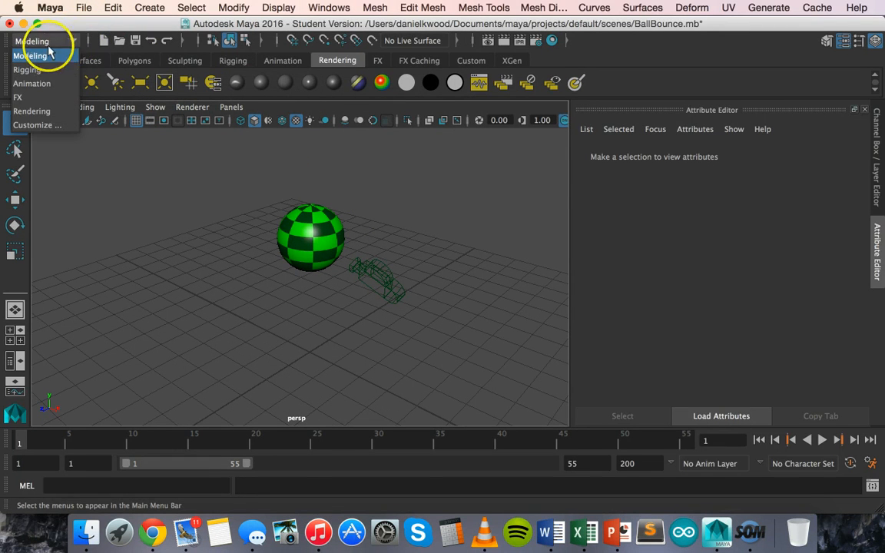
click(33, 56)
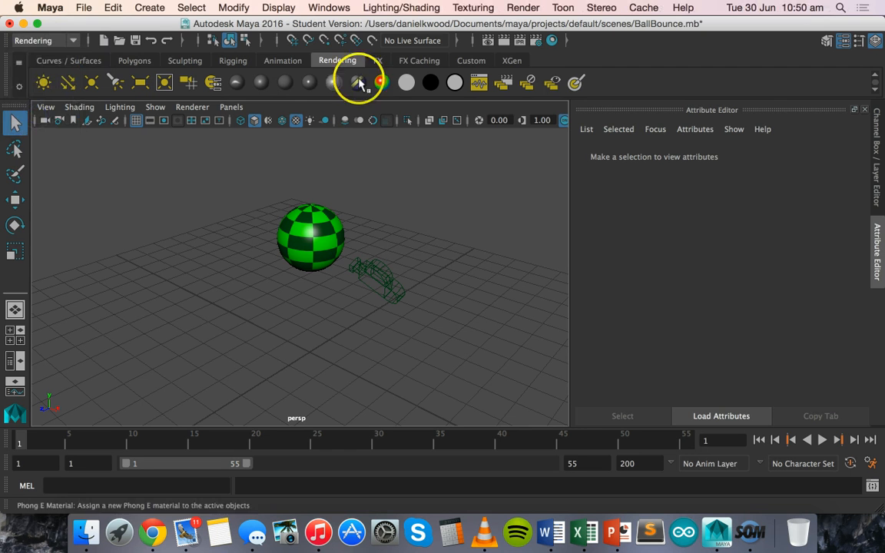
click(44, 40)
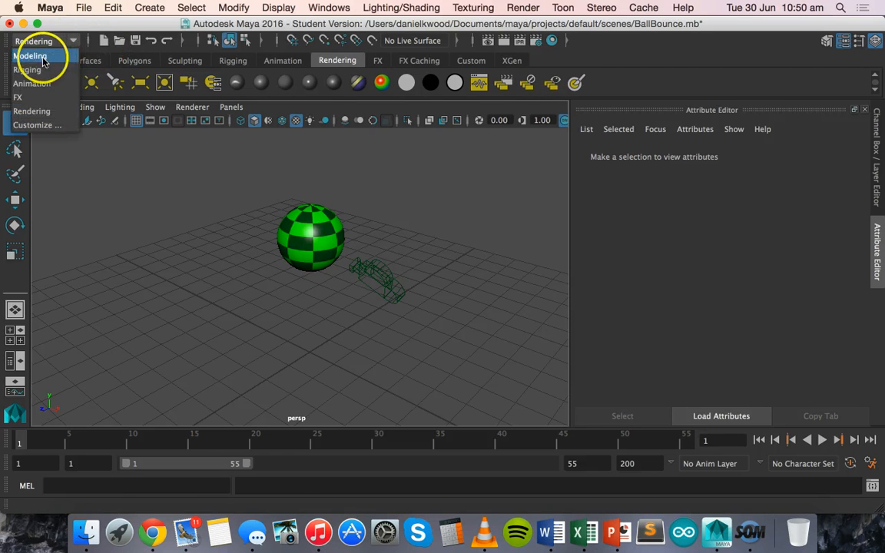
click(32, 55)
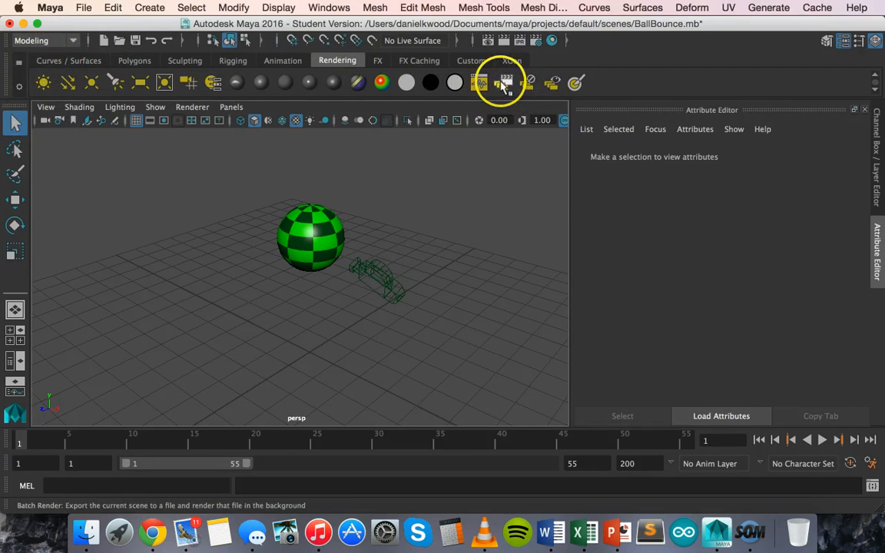
mouse_move(505, 82)
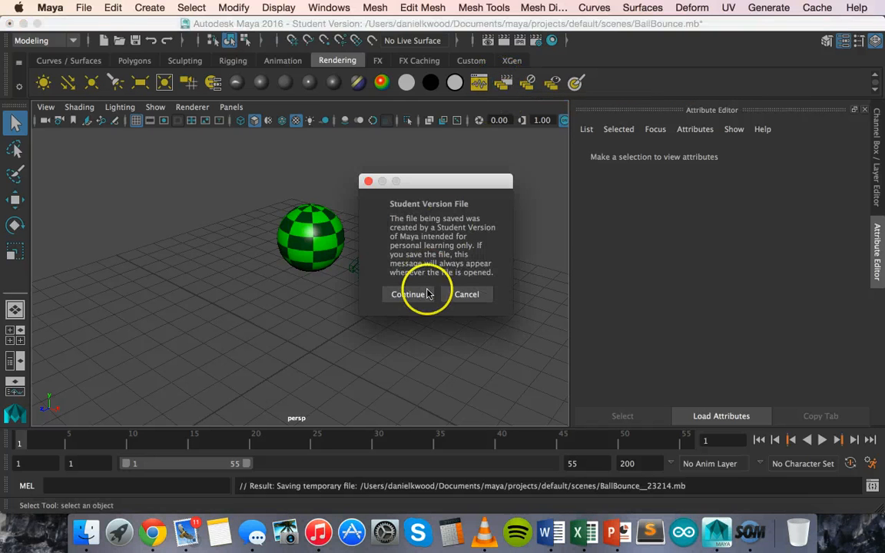
click(407, 294)
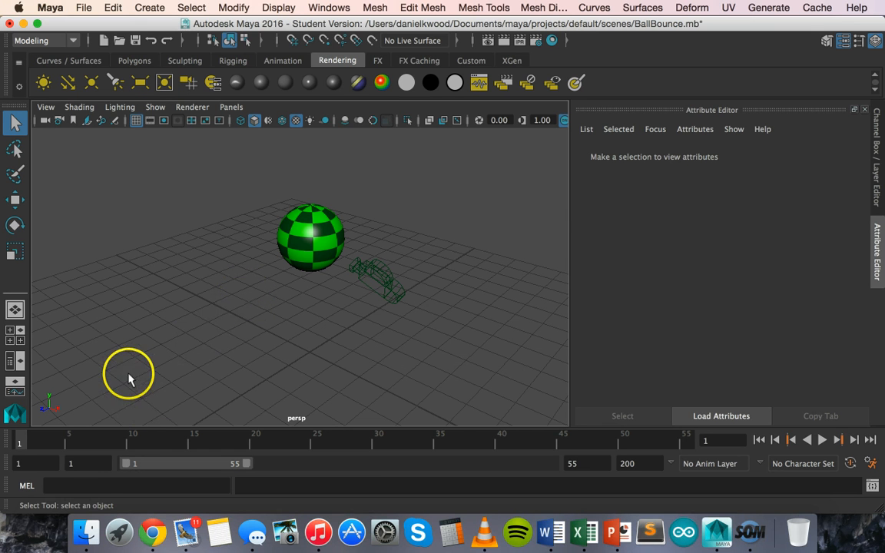
- Open Finder on the project images folder holding the BallBounce JPEG frames
click(86, 530)
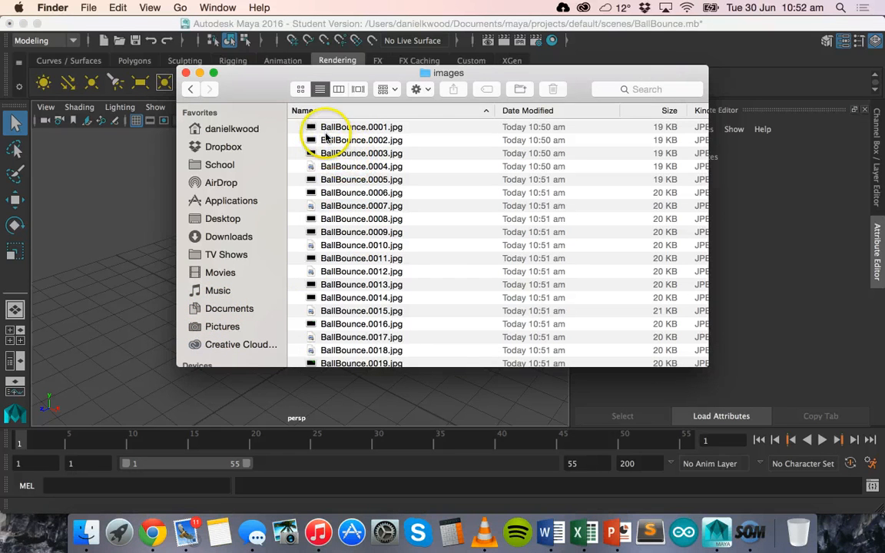
click(361, 127)
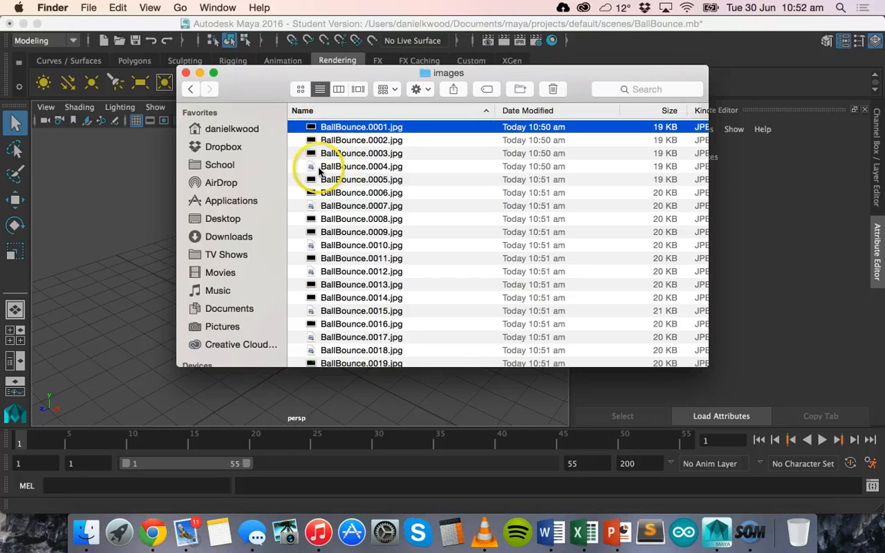
scroll(down, 3)
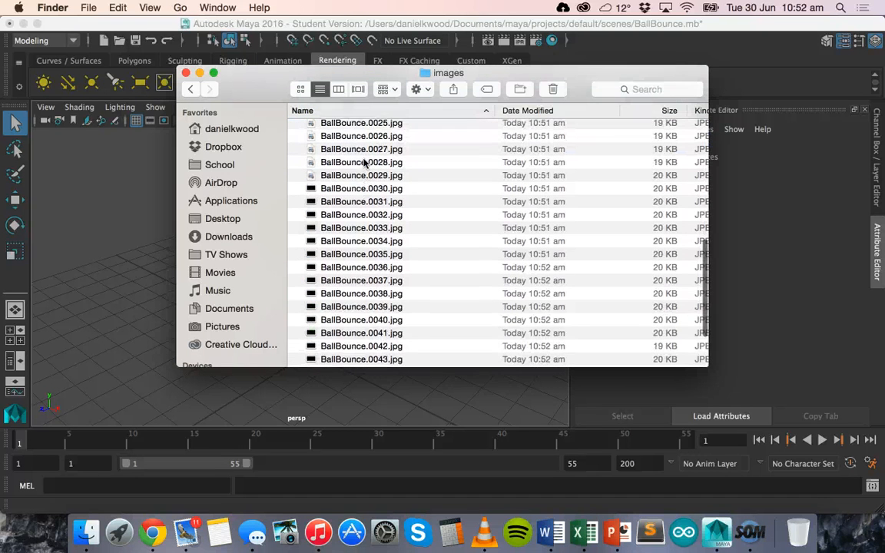
scroll(down, 3)
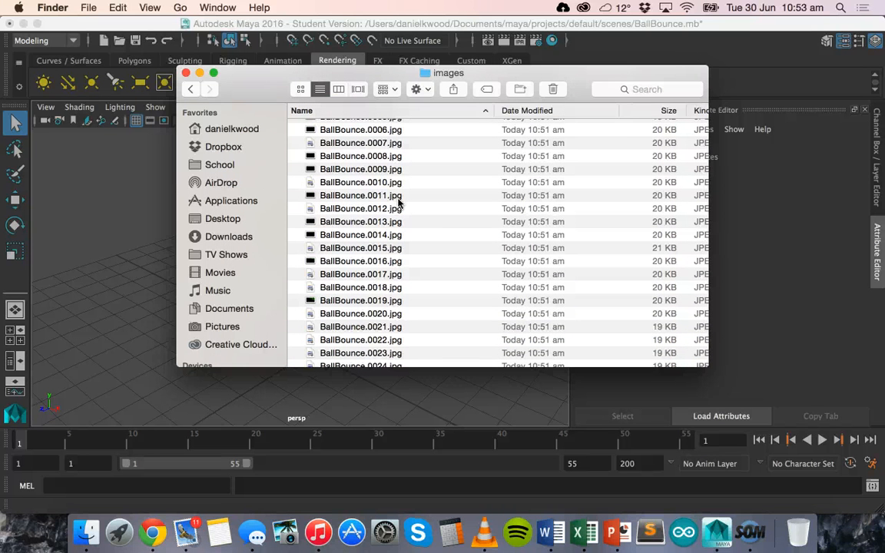
mouse_move(344, 29)
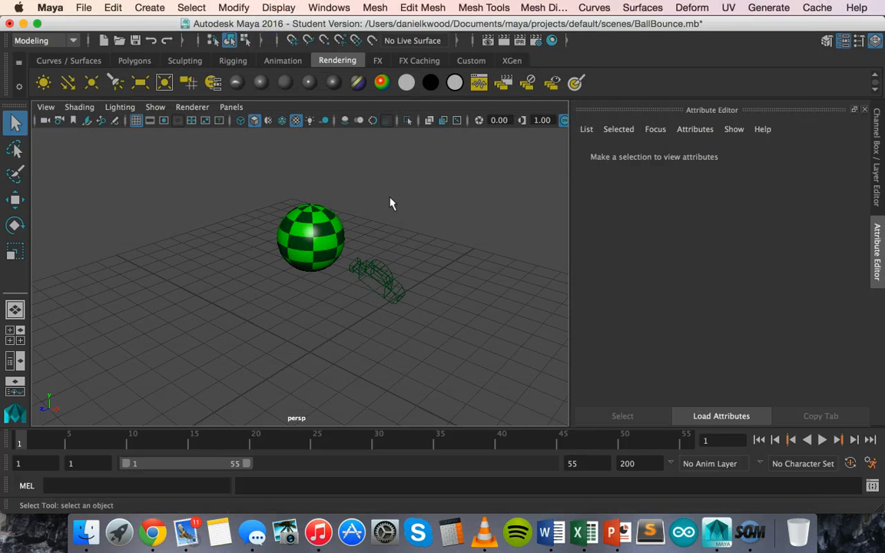
mouse_move(323, 239)
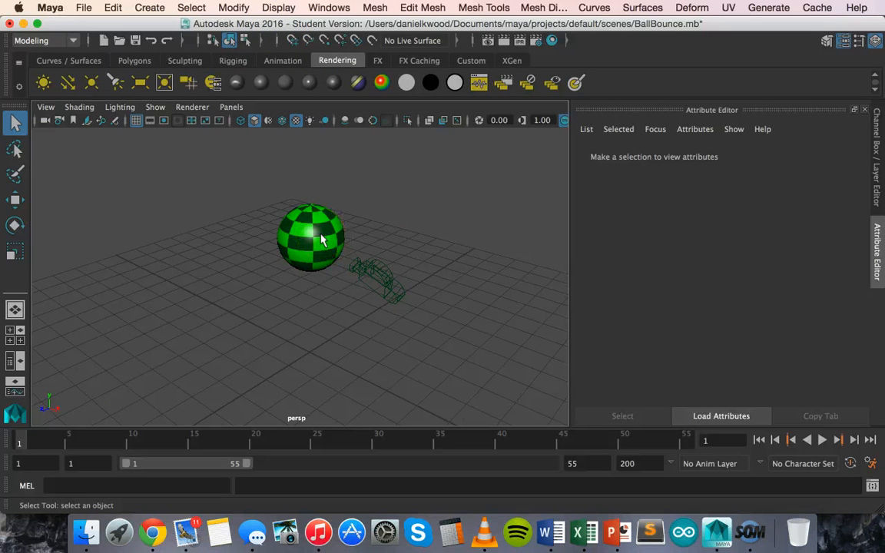